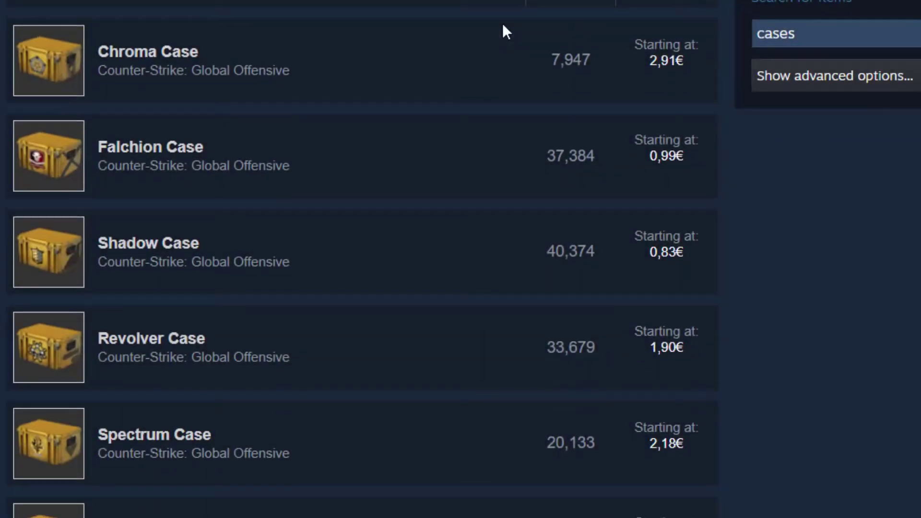
Retry loading the Steam inventory after it reports being unavailable.
scroll(down, 3)
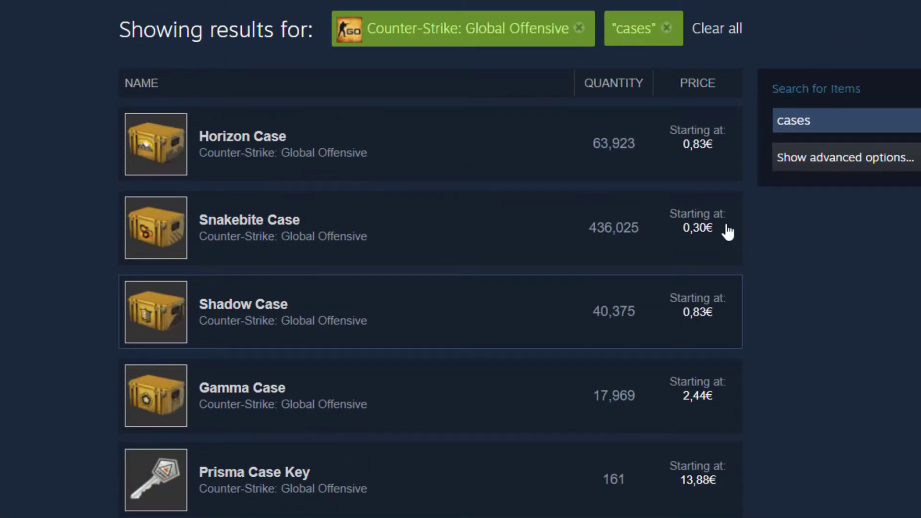
scroll(down, 3)
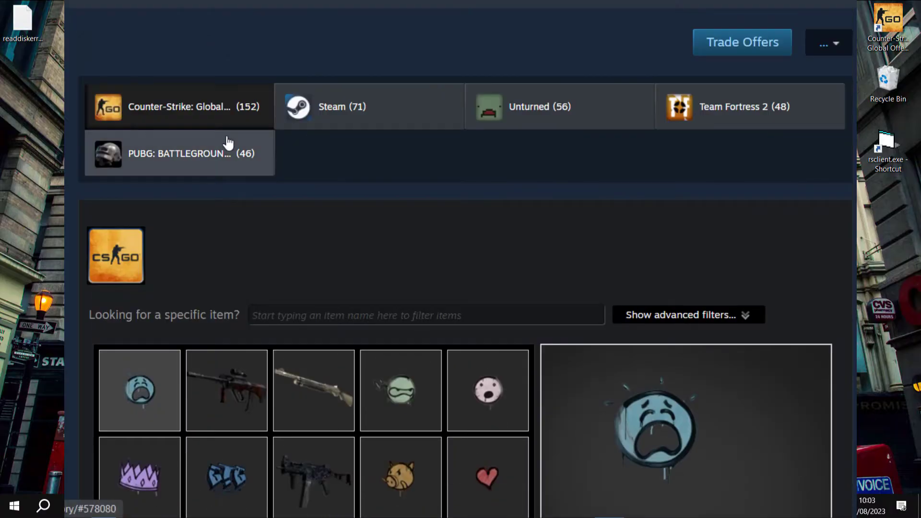
mouse_move(343, 203)
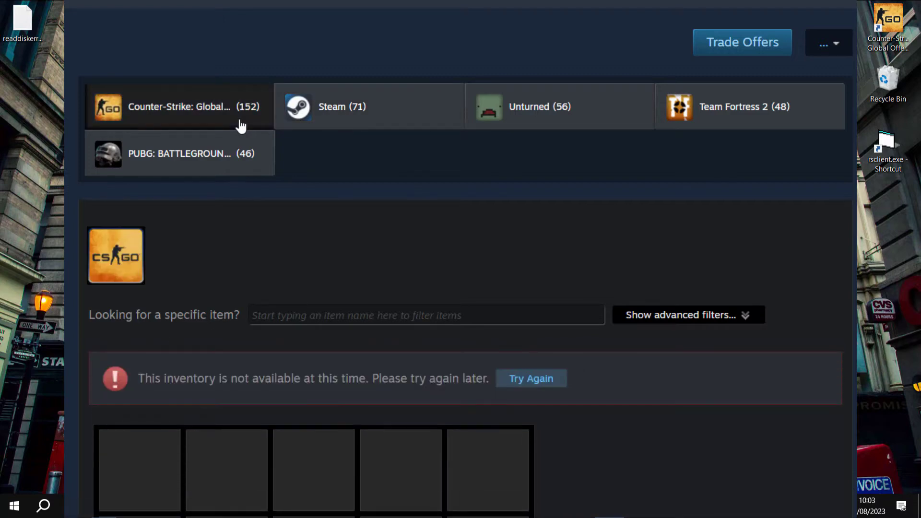
scroll(down, 3)
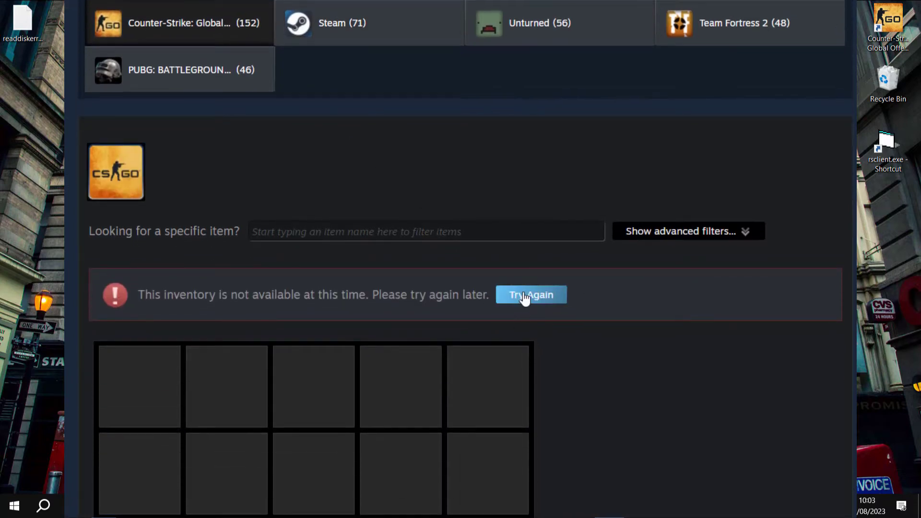
click(530, 295)
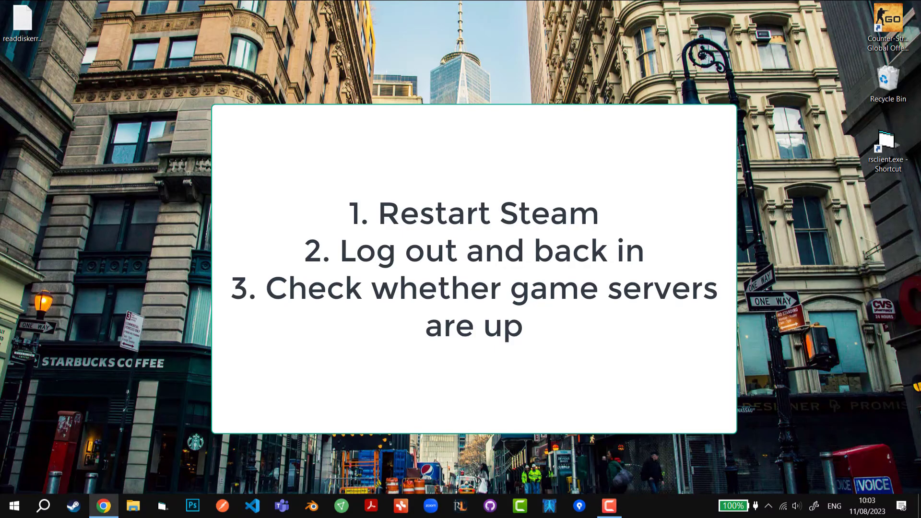
Show the steamstat.us page listing all Steam services as Normal.
click(102, 505)
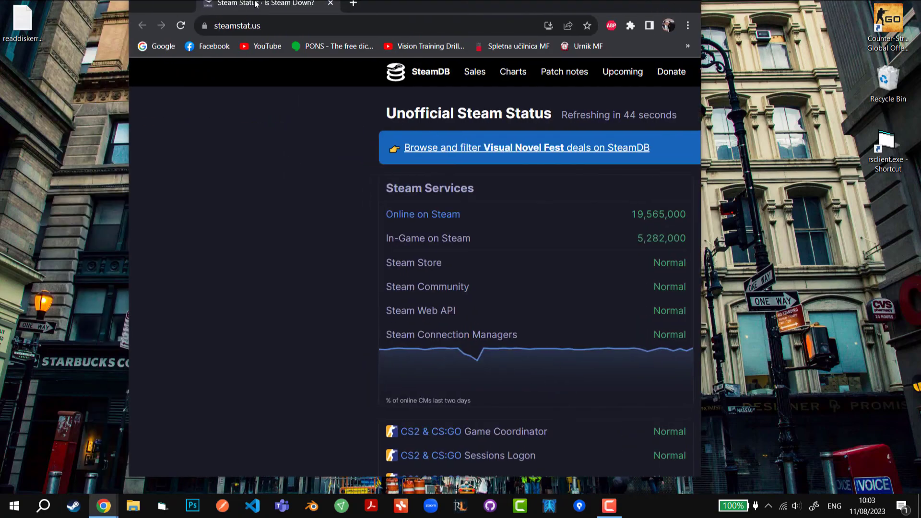